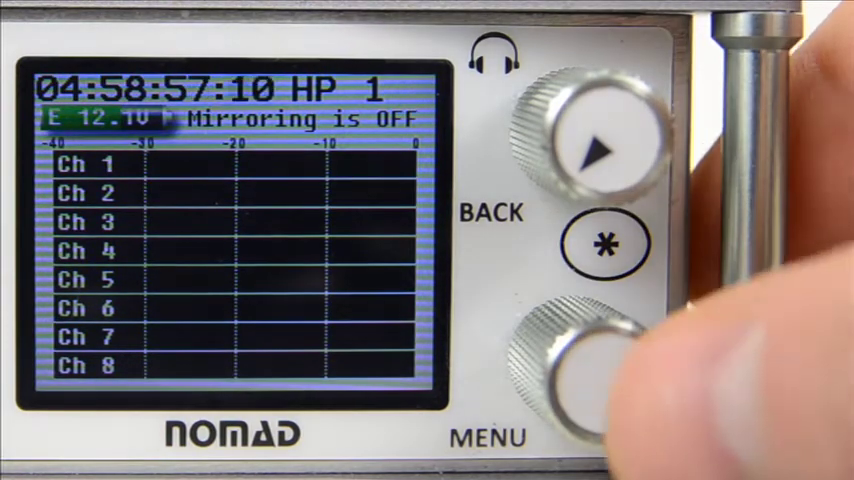
Return the Nomad to its main screen before moving the CF card to the Mac.
{"action": "left_click", "coordinate": [590, 380]}
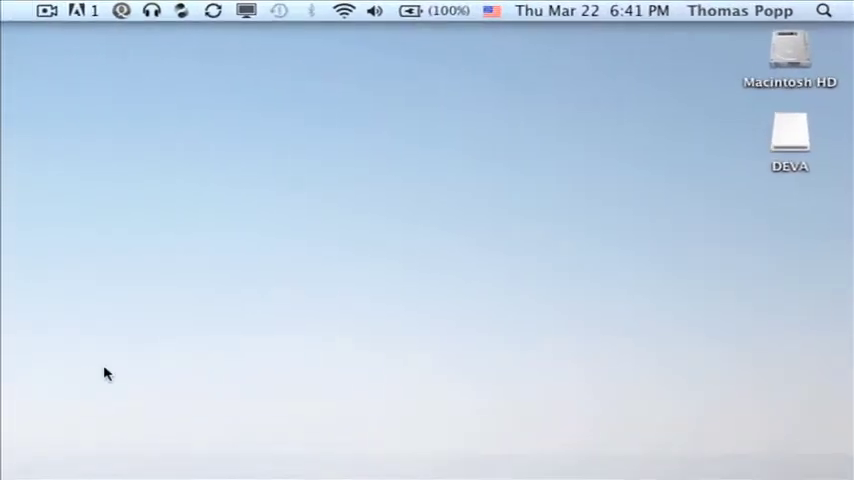
Open the DEVA card from the desktop in Finder.
{"action": "left_click", "coordinate": [768, 172]}
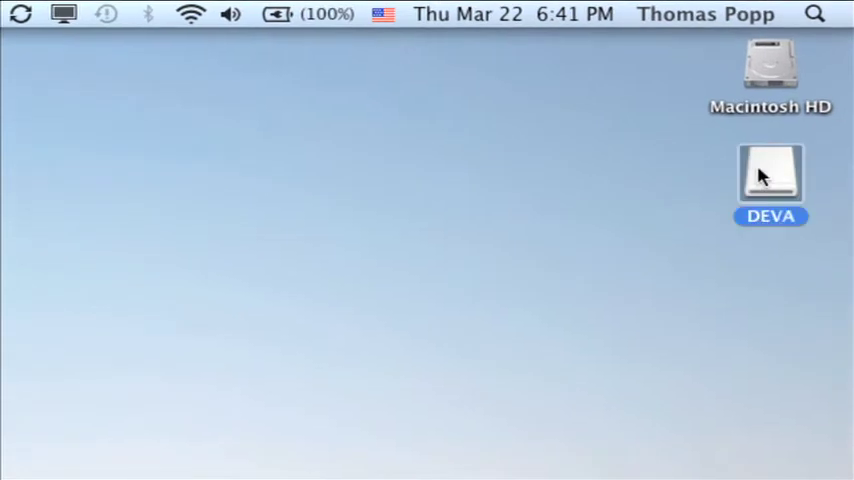
{"action": "double_click", "coordinate": [770, 172]}
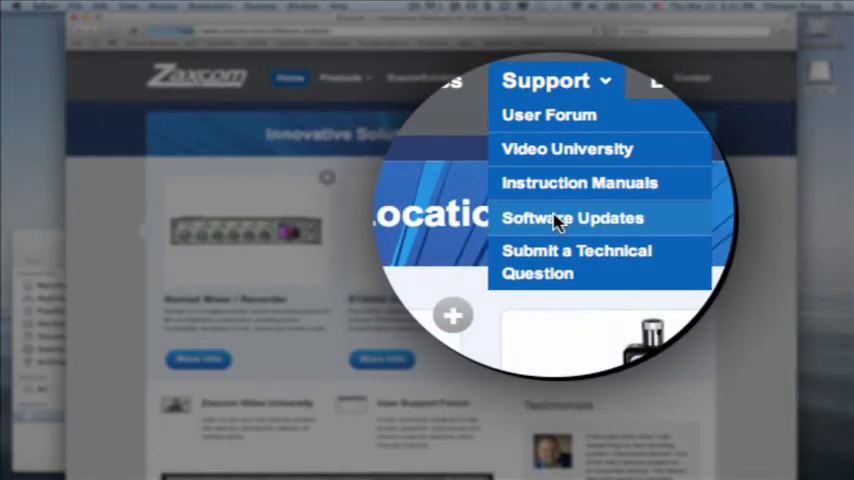
Show the Zaxcom Software Updates page and browse its list of downloads.
{"action": "left_click", "coordinate": [572, 218]}
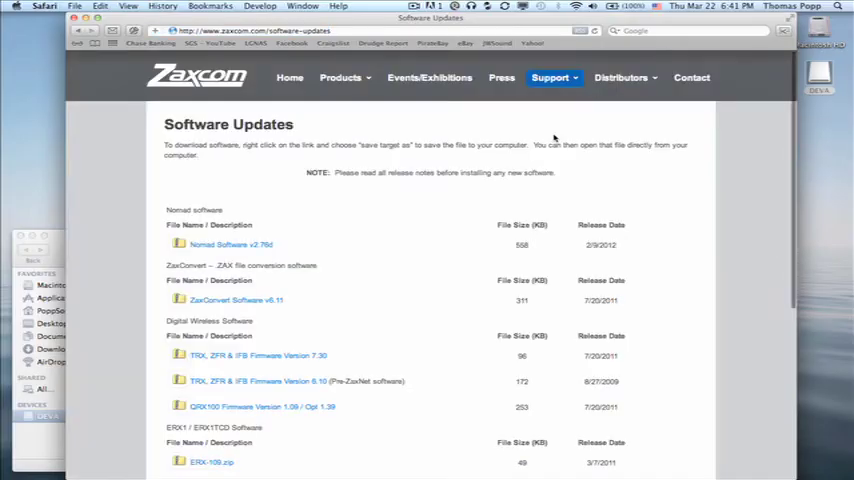
{"action": "mouse_move", "coordinate": [392, 168]}
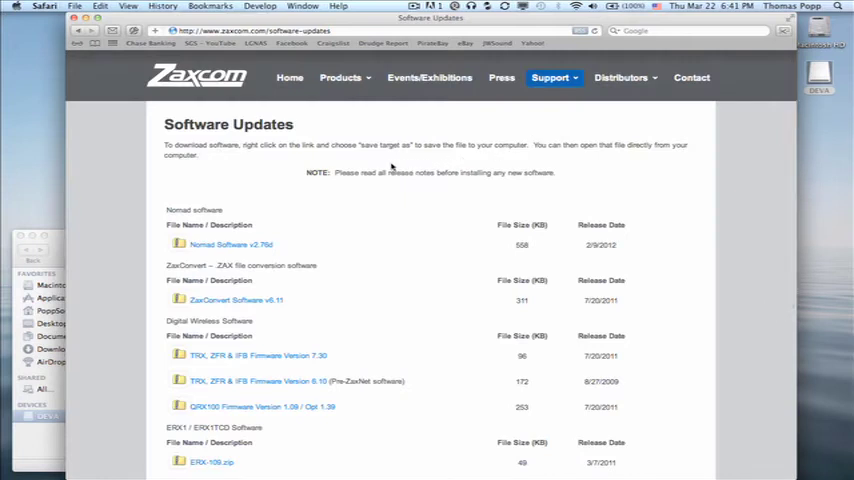
{"action": "scroll", "scroll_direction": "down", "scroll_amount": 3}
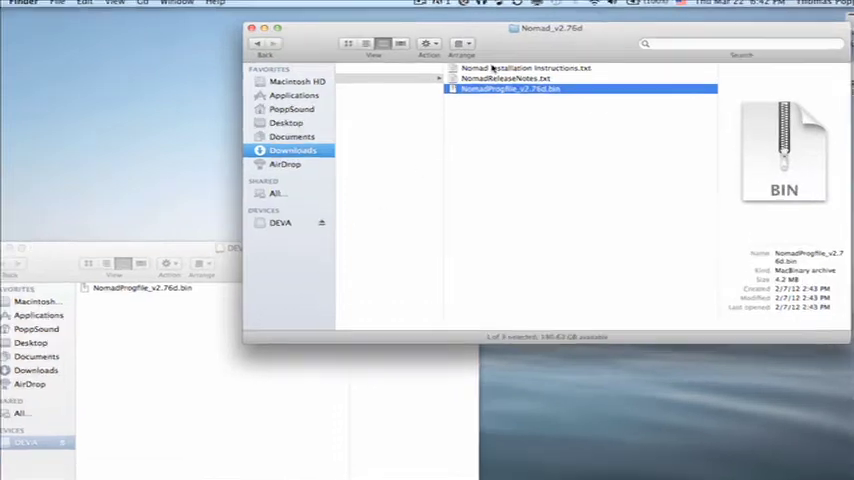
Read Nomad Installation Instructions.txt describing the CF-card firmware update steps.
{"action": "double_click", "coordinate": [528, 68]}
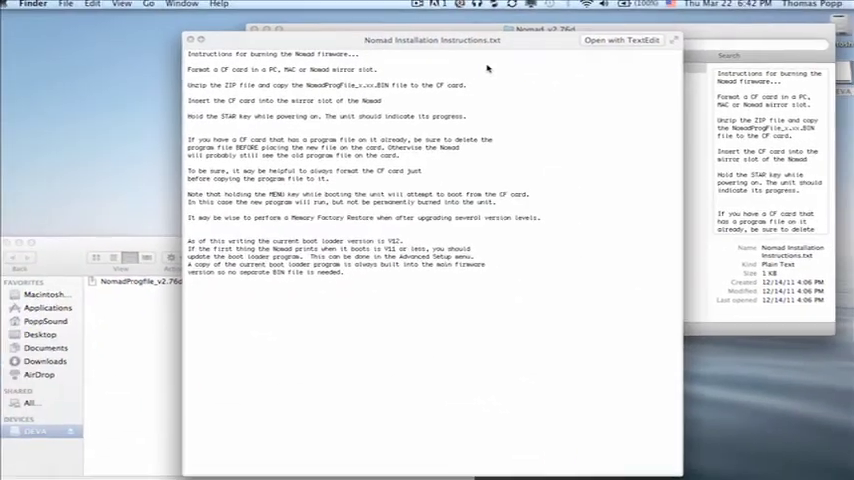
{"action": "left_click", "coordinate": [190, 40]}
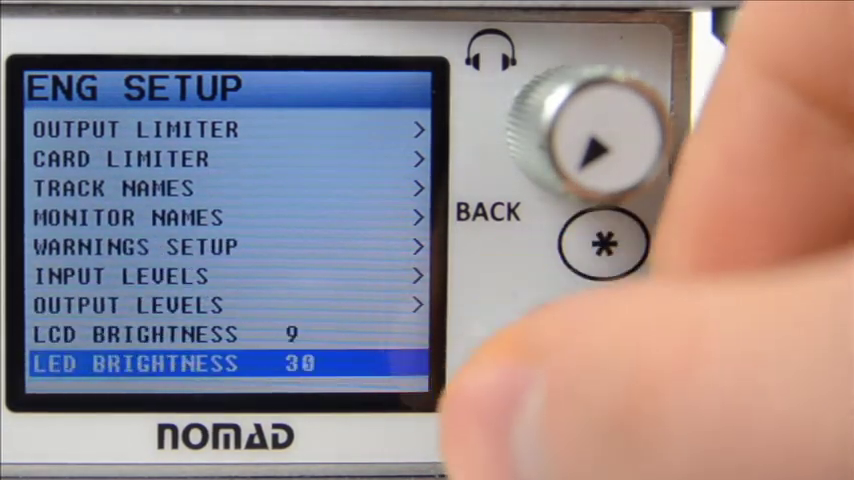
Reach Burn Boot Loader under Advanced Setup, confirming the bootloader is up to date.
{"action": "scroll", "scroll_direction": "down", "scroll_amount": 3}
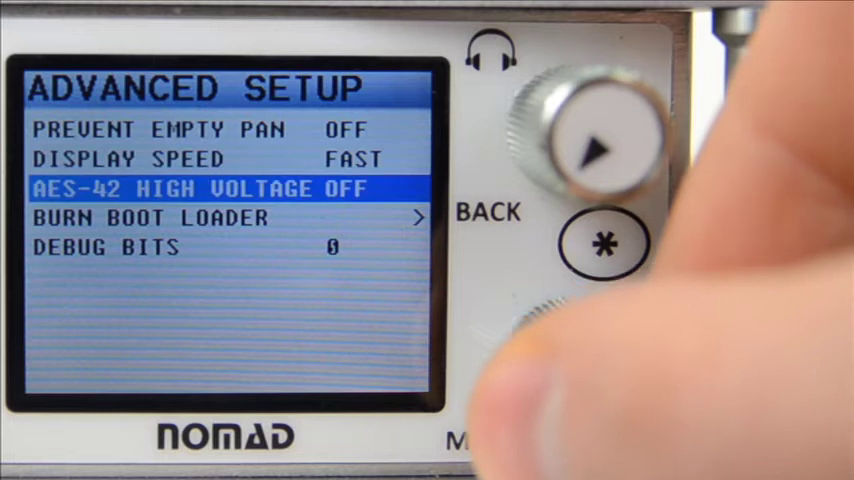
{"action": "left_click", "coordinate": [596, 144]}
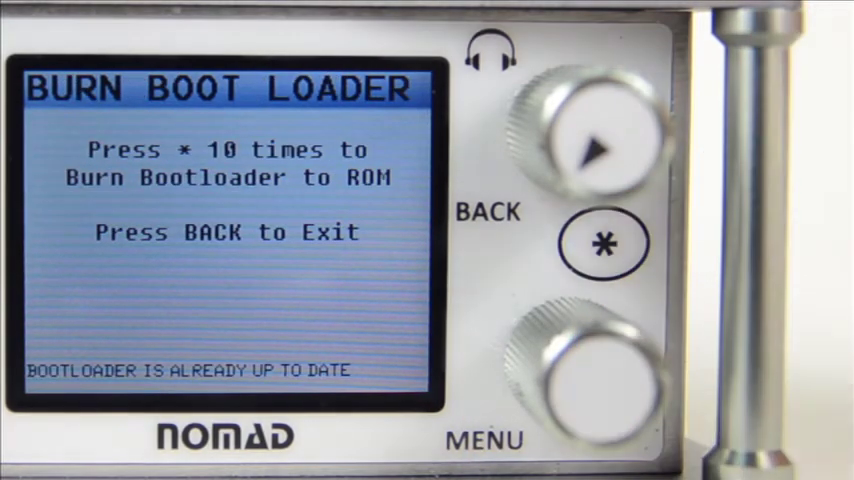